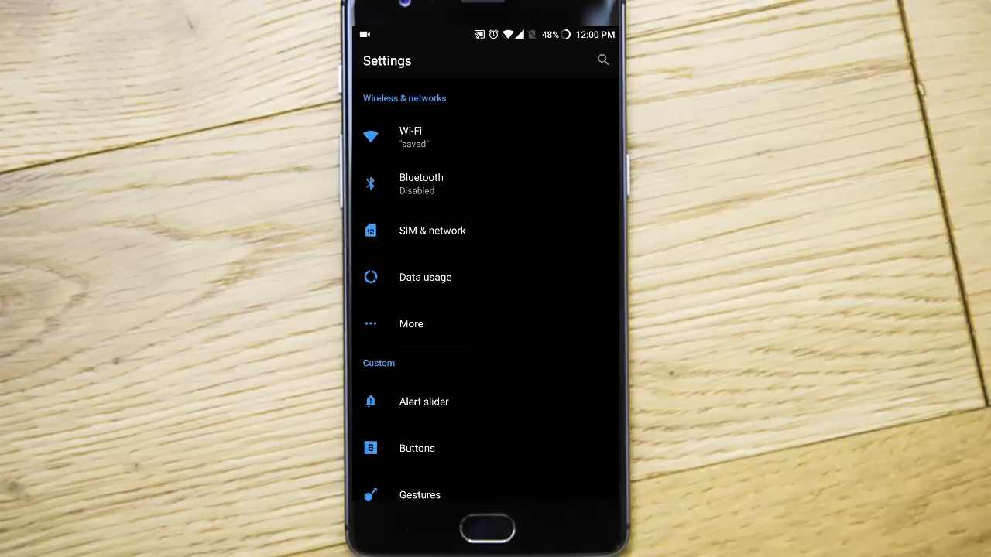
Step: Scroll the main Settings list down to the System section showing About phone
scroll(down, 3)
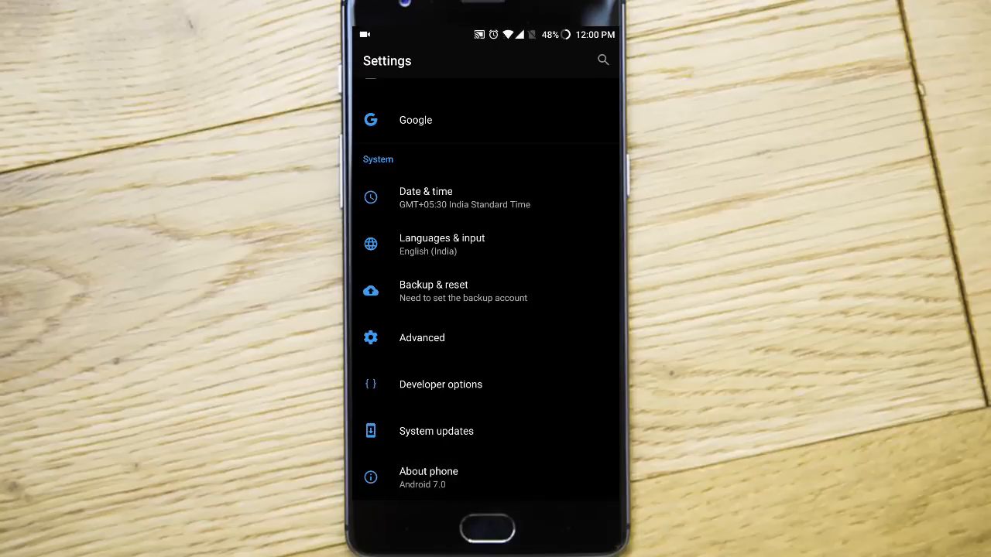
click(428, 471)
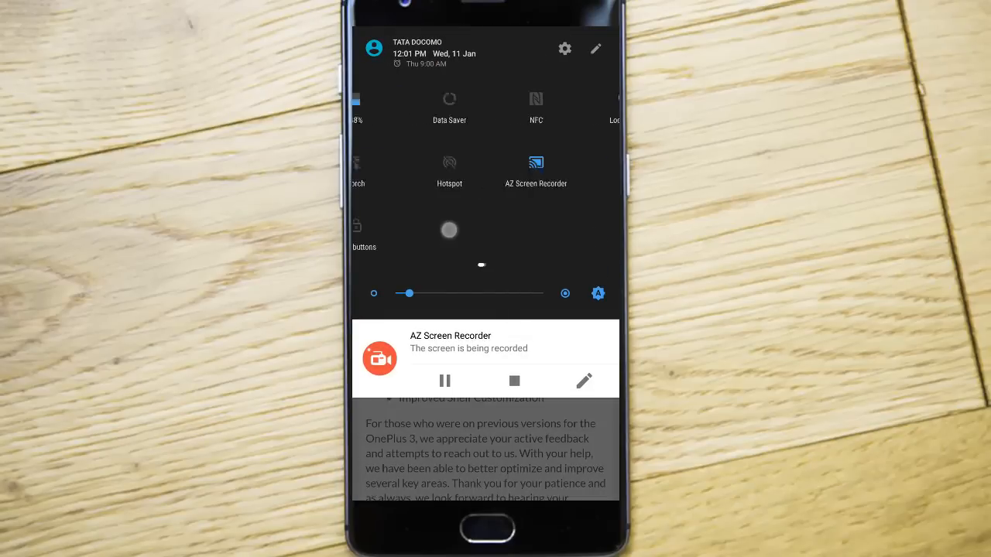
Step: Expand the quick settings tiles and enter Settings from the panel
click(595, 48)
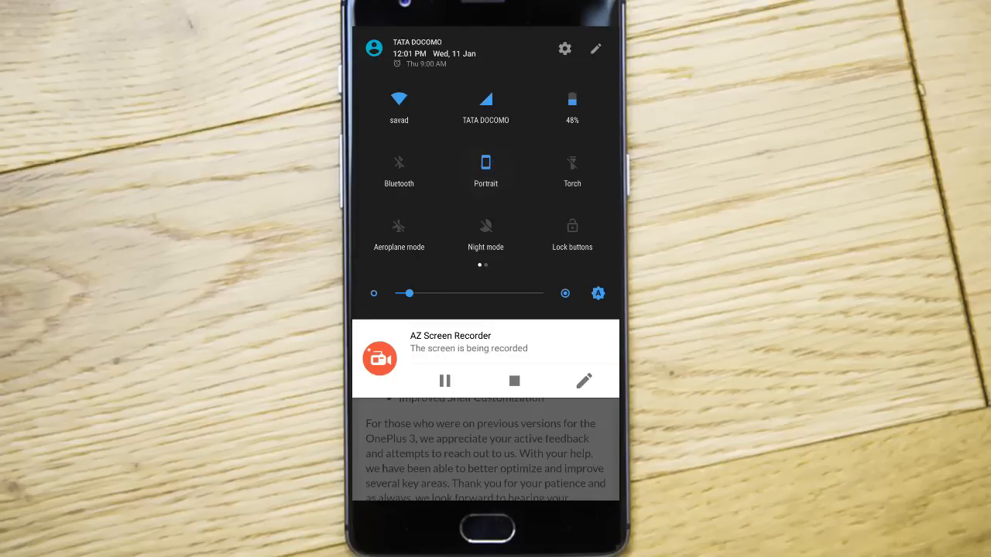
click(485, 105)
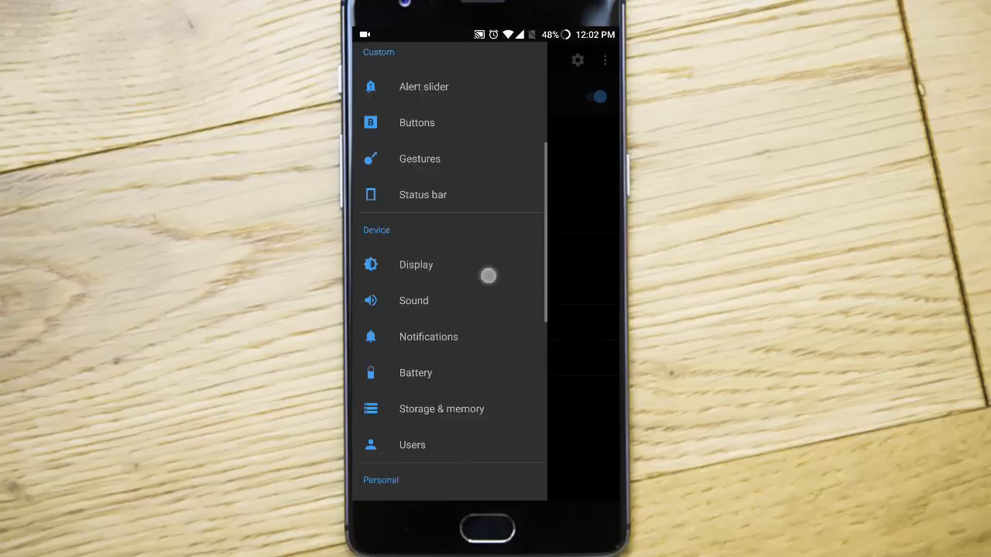
Step: Reach Bluetooth settings from the side menu (Bluetooth off), then leave the page
scroll(down, 3)
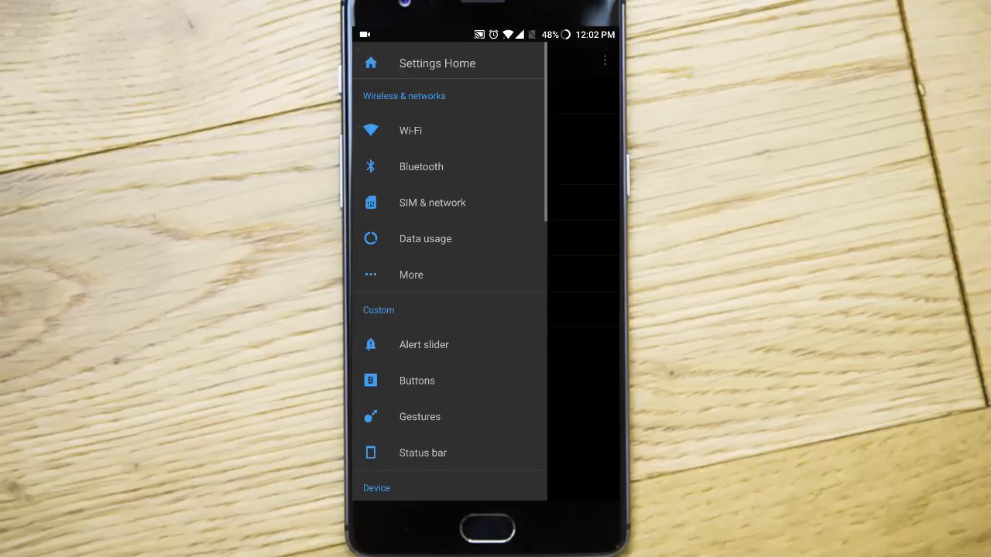
click(421, 167)
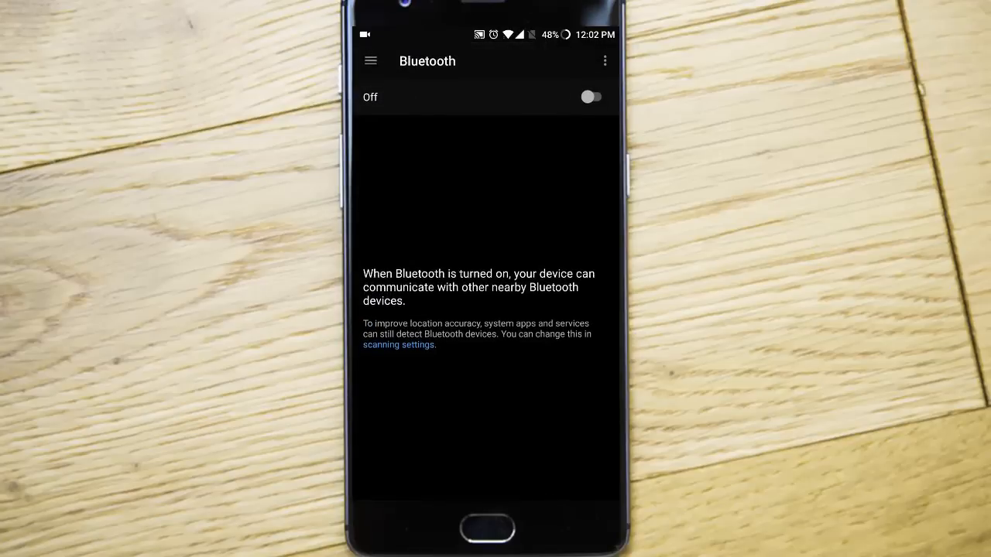
click(370, 60)
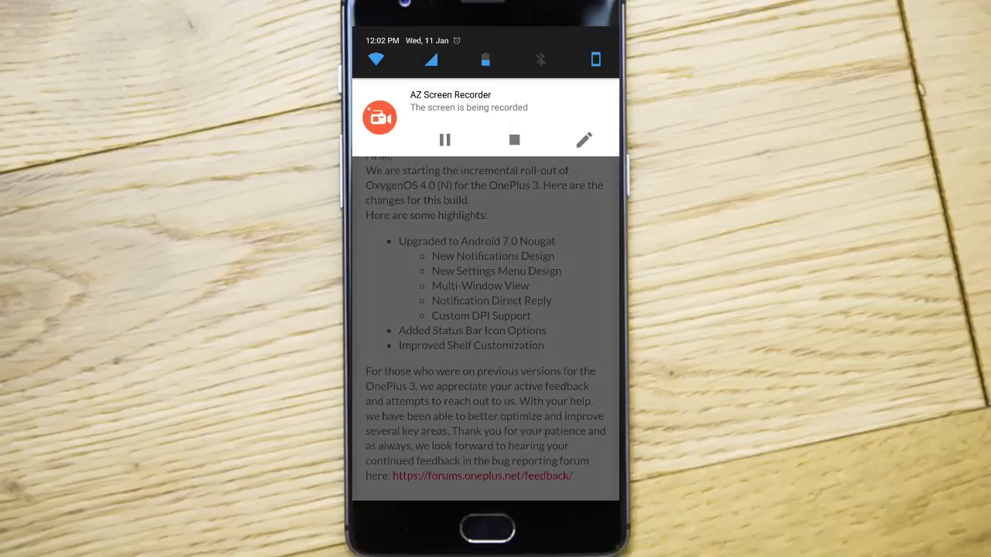
Step: Switch back to the browser with the OxygenOS 4.0 roll-out forum post
click(445, 182)
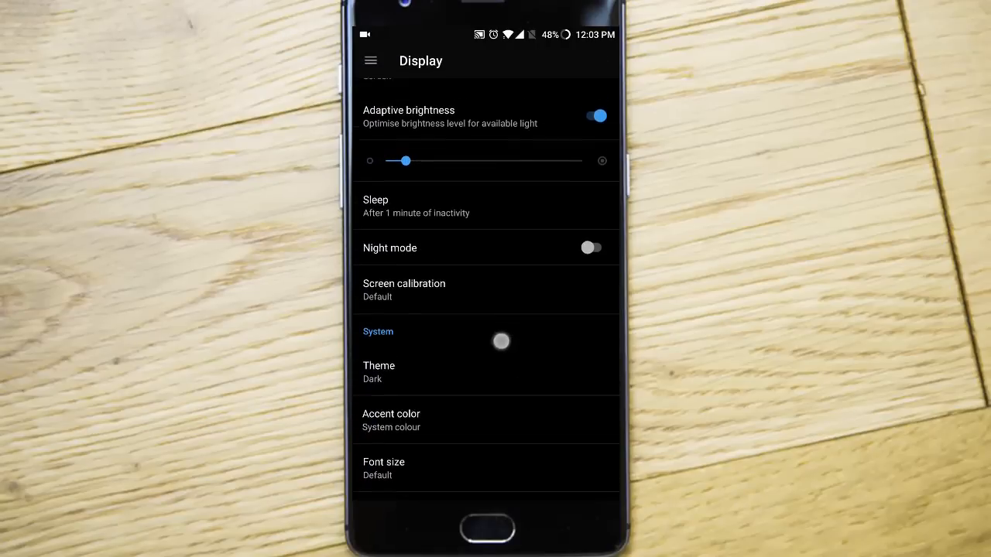
Step: Scroll Display settings to theme, display size Small and auto-rotate, then leave for the forum post
scroll(down, 3)
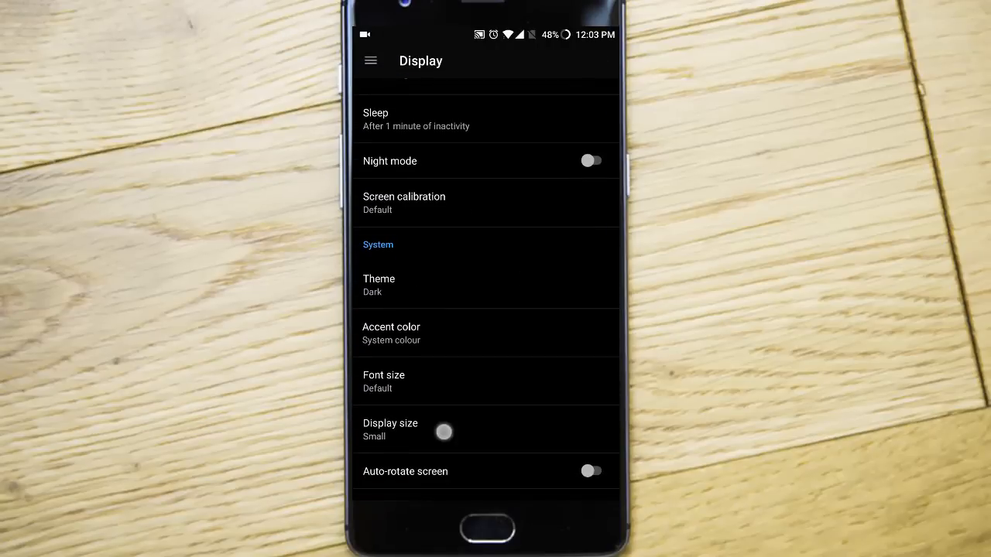
click(390, 429)
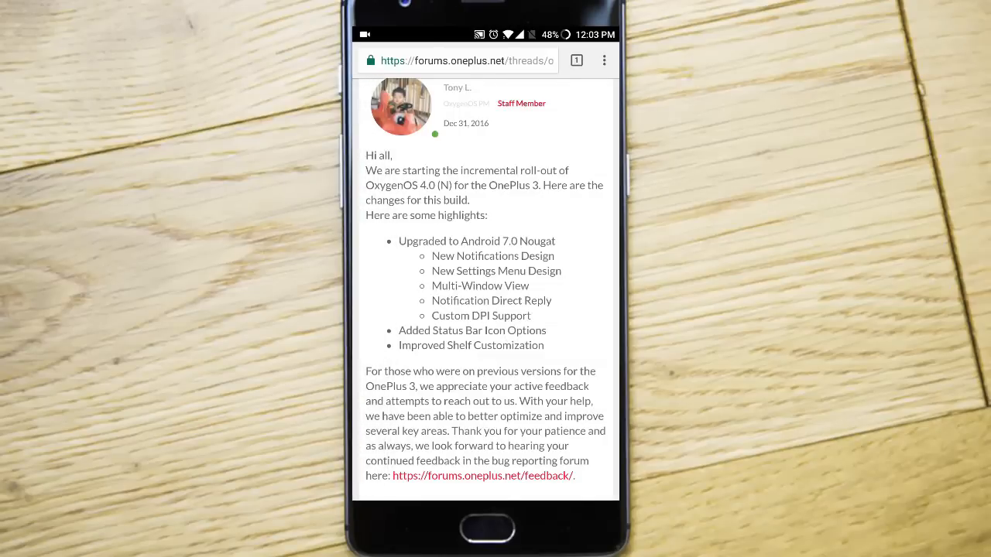
Step: Browse the Shelf cards and view the add options for contacts, apps or widgets, then dismiss them
scroll(down, 3)
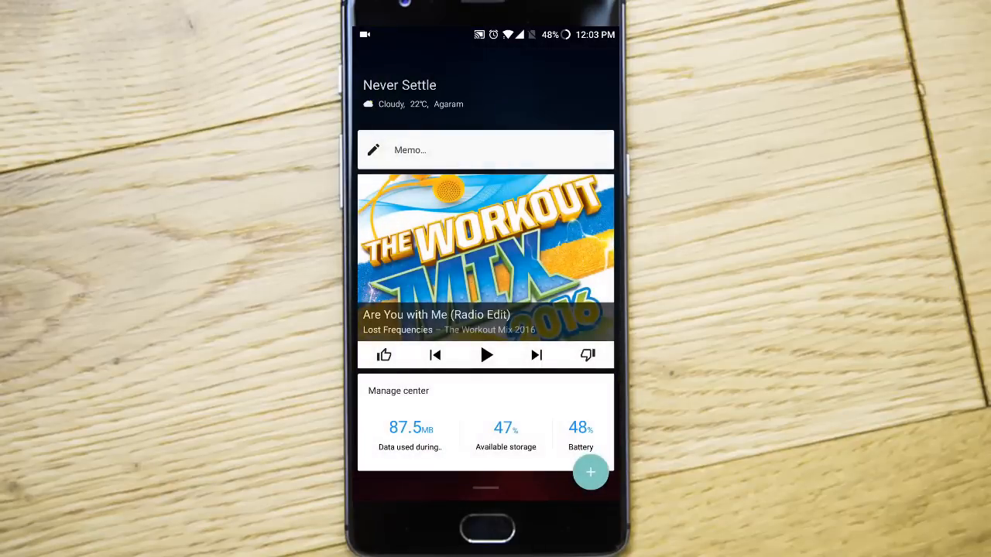
scroll(down, 3)
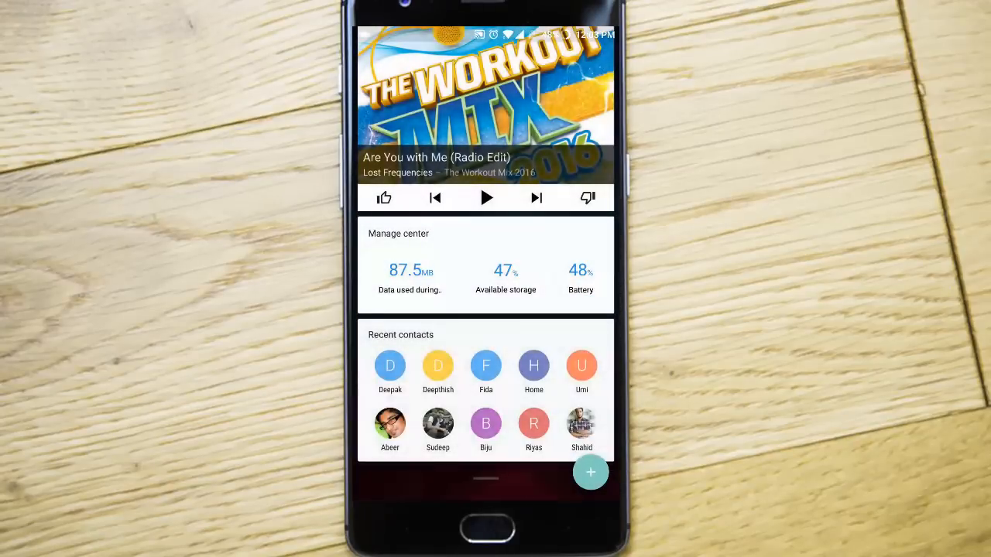
click(590, 471)
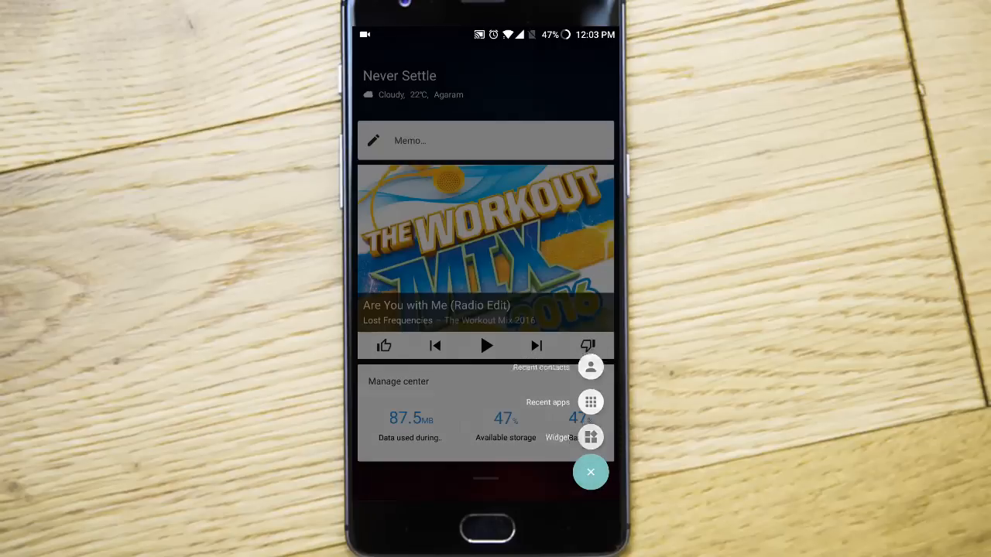
click(590, 471)
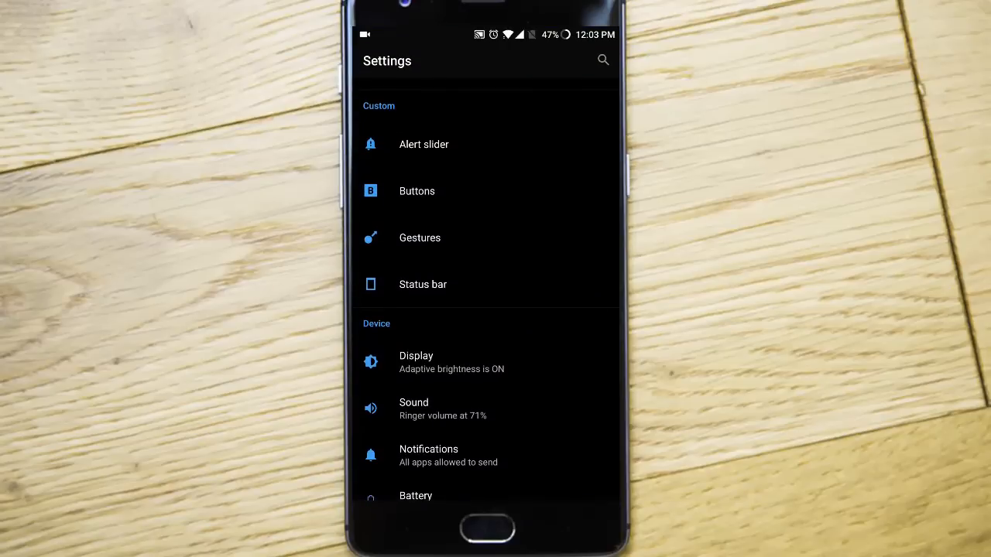
Step: Go into Data usage with Data Saver and bring up its overflow options
scroll(down, 3)
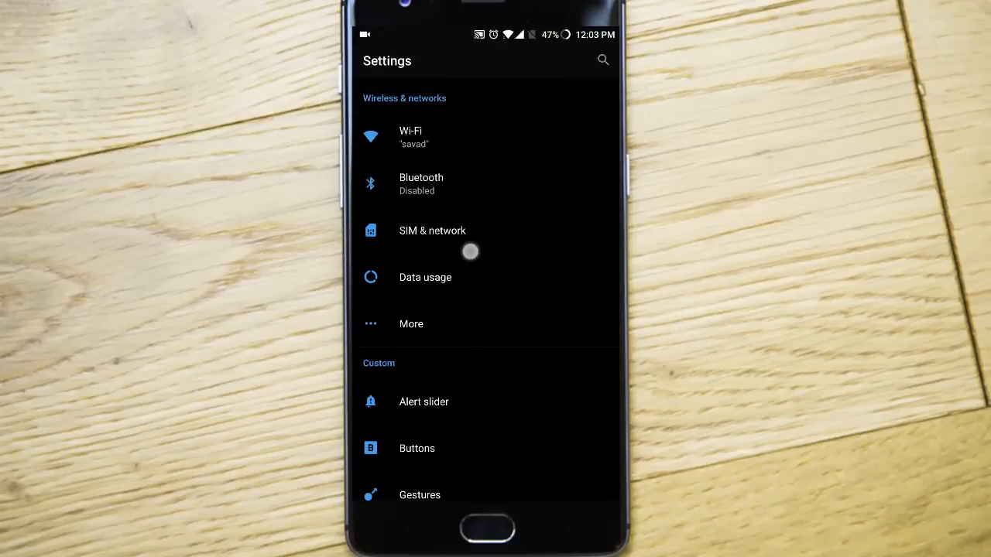
click(425, 277)
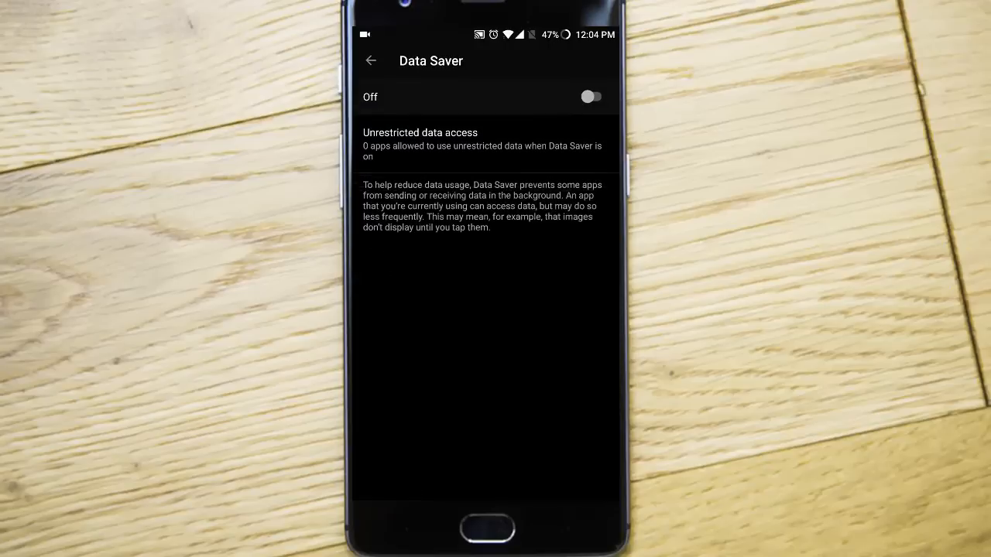
click(370, 60)
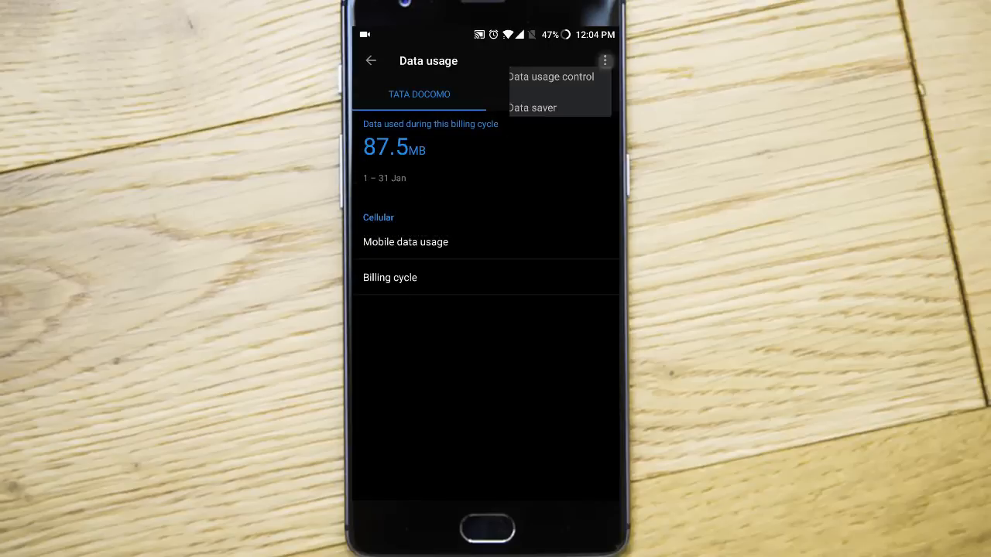
Step: View the per-app Data usage control list and return to the main settings list
click(549, 76)
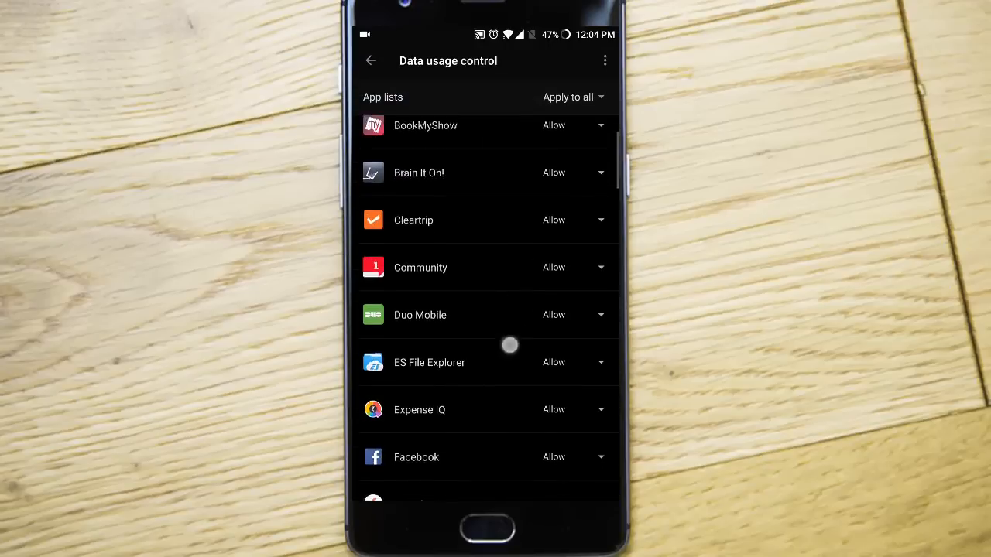
click(568, 97)
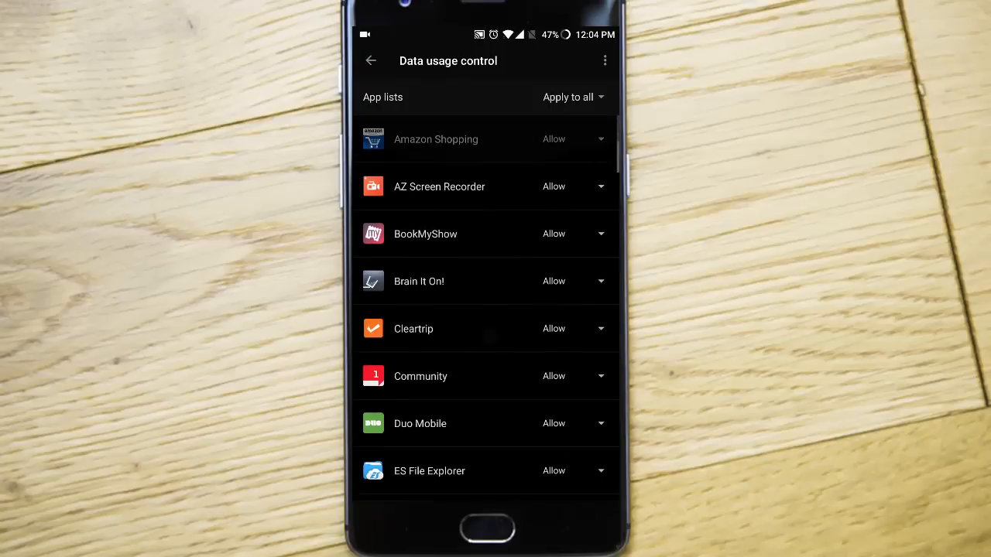
click(370, 60)
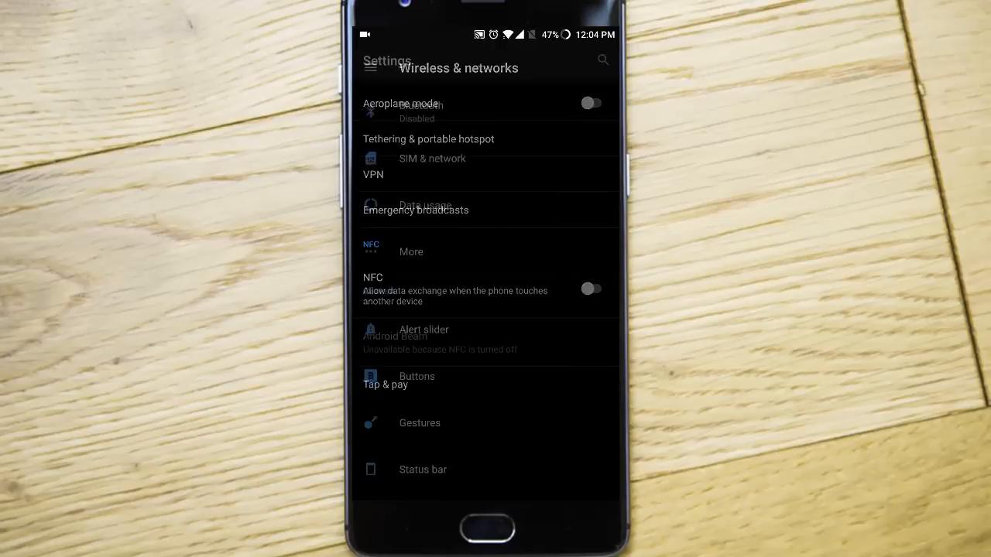
Step: View the Buttons settings for home, recents and back actions, then return
click(424, 329)
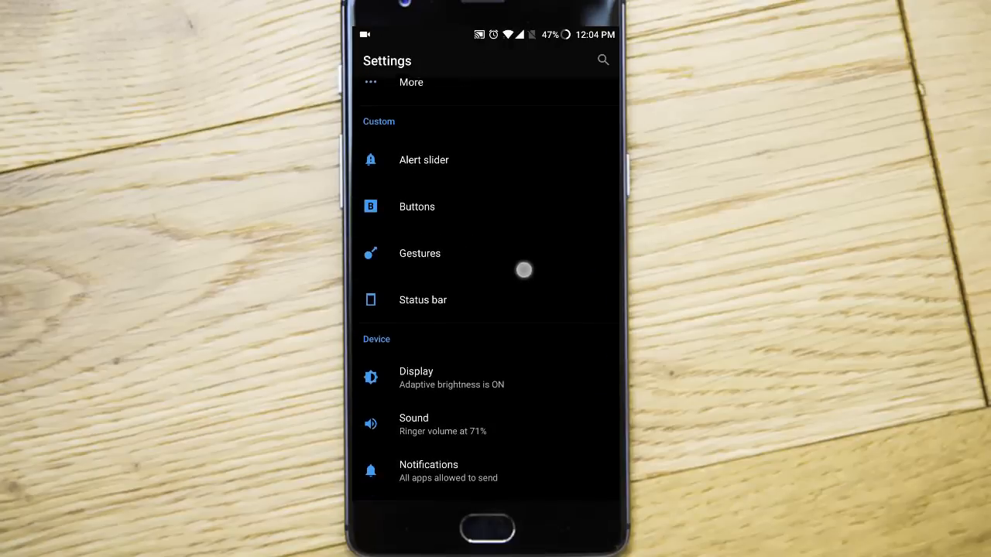
click(417, 207)
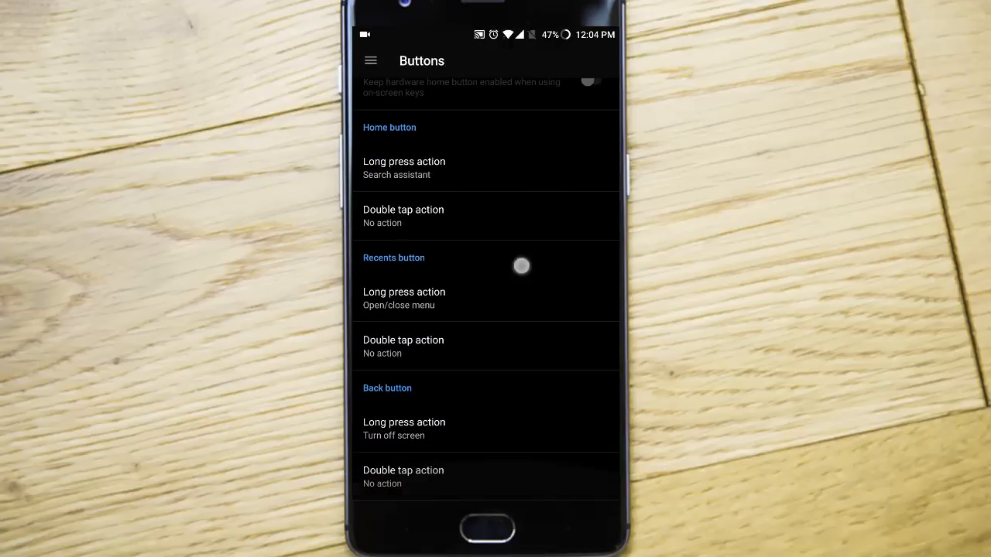
click(369, 61)
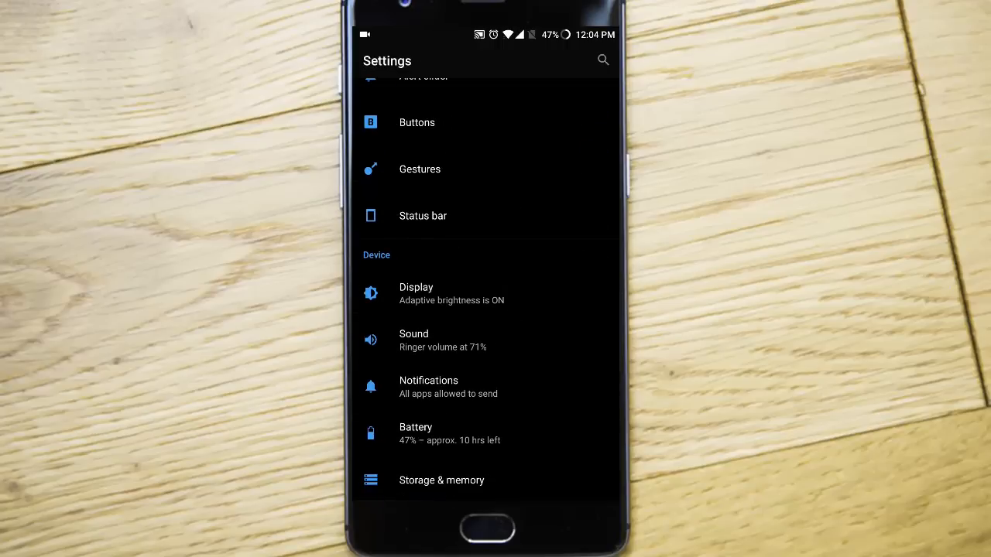
Step: Scroll through the Status bar icon toggles
click(419, 169)
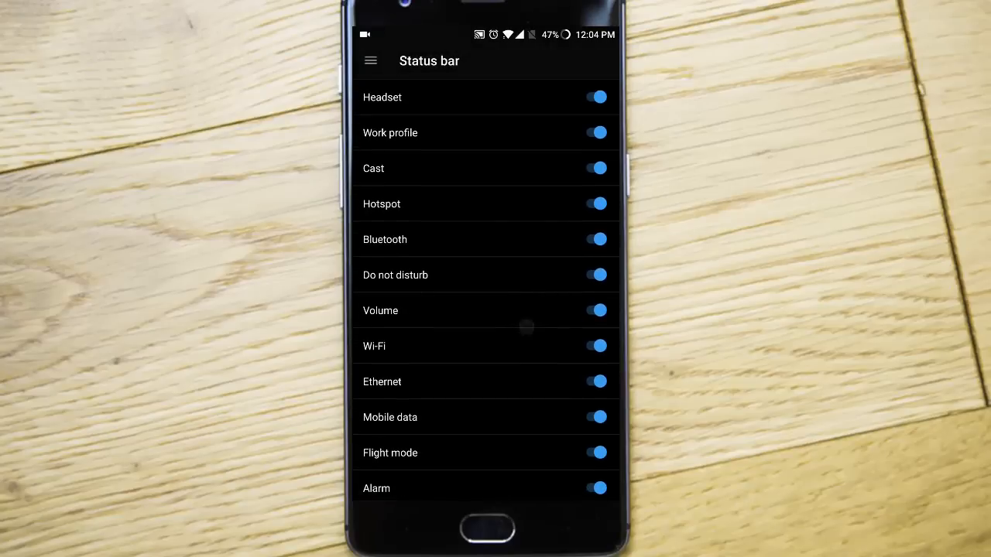
scroll(down, 3)
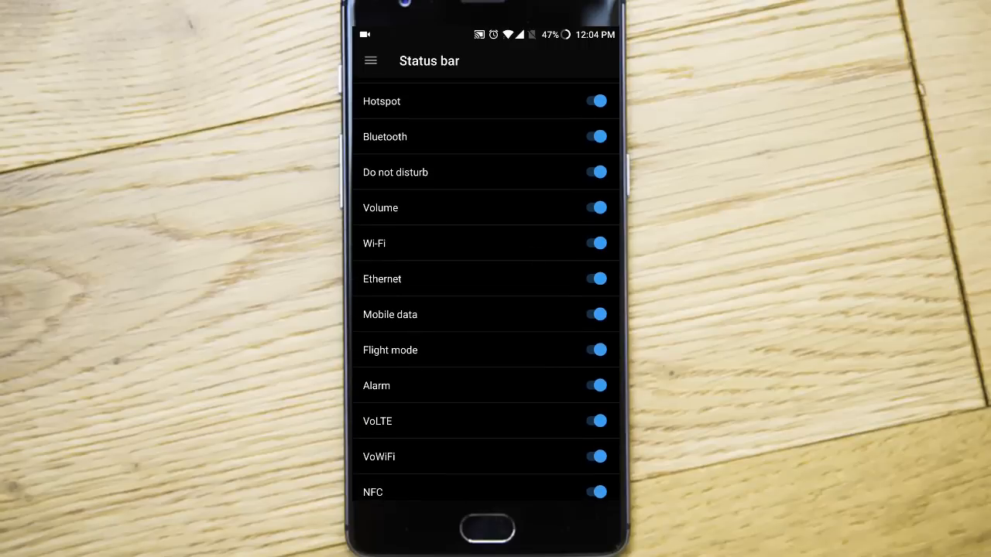
scroll(down, 3)
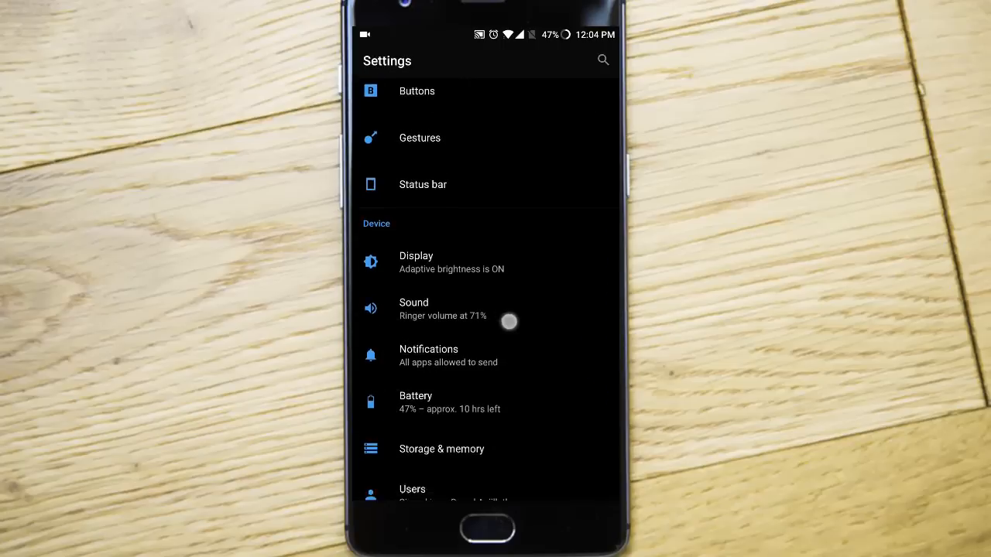
click(416, 256)
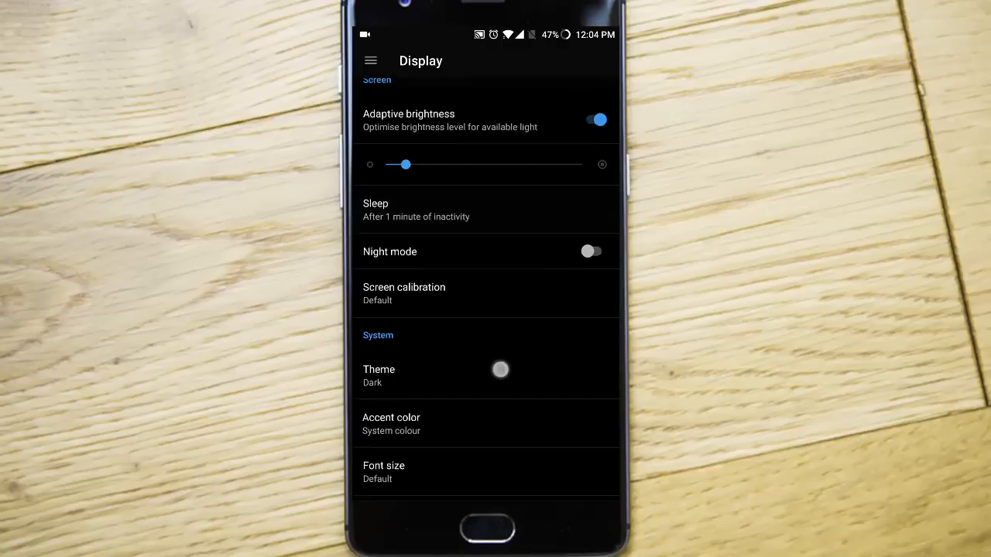
scroll(down, 3)
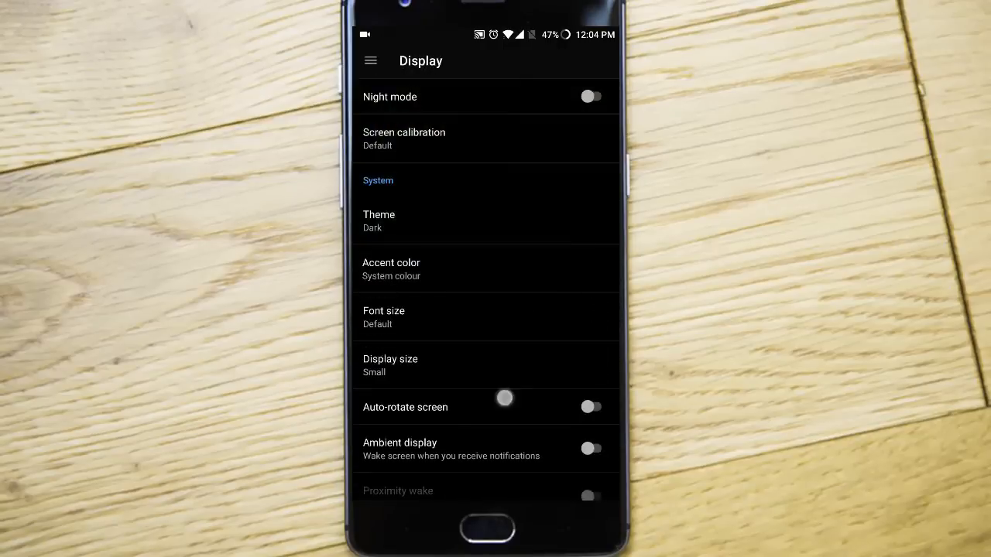
scroll(down, 3)
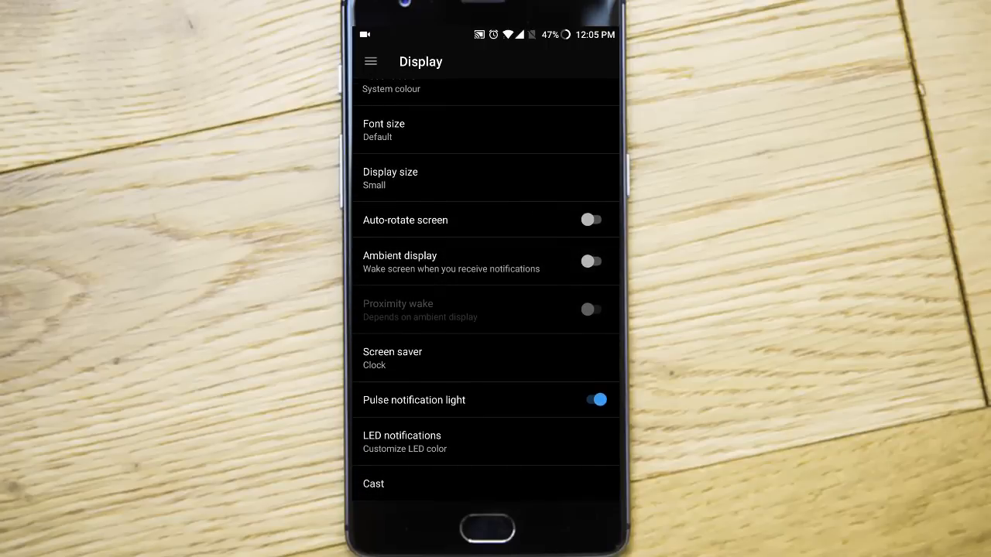
click(370, 62)
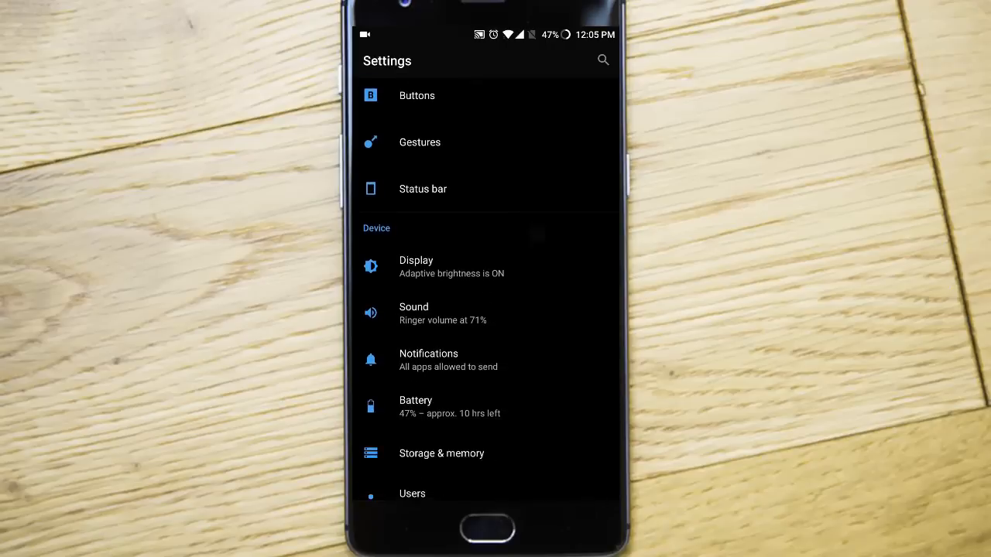
Step: View the Audio Tuner equaliser with its seven frequency bands, then leave it
click(413, 313)
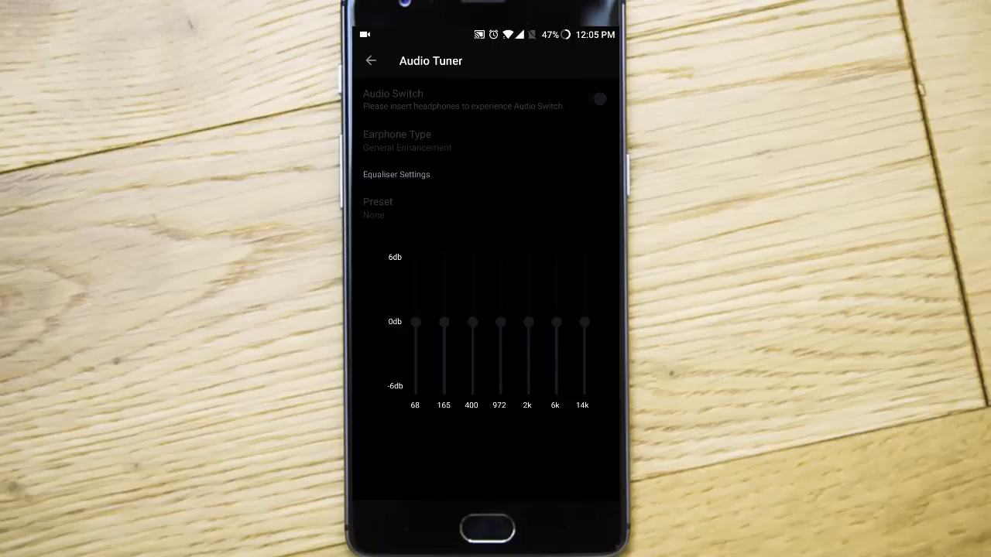
click(371, 61)
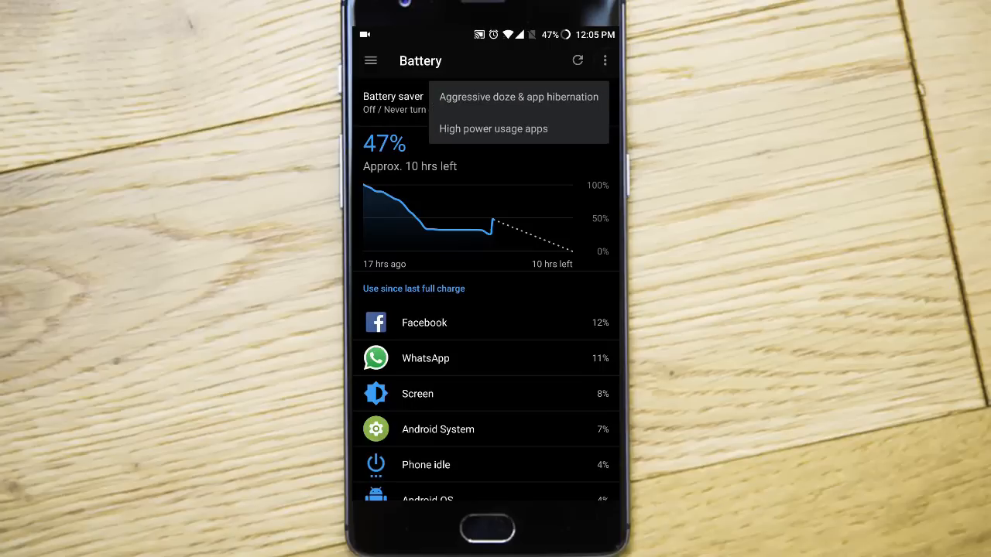
Step: View Aggressive doze, then enable Auto close for high power usage apps
click(518, 97)
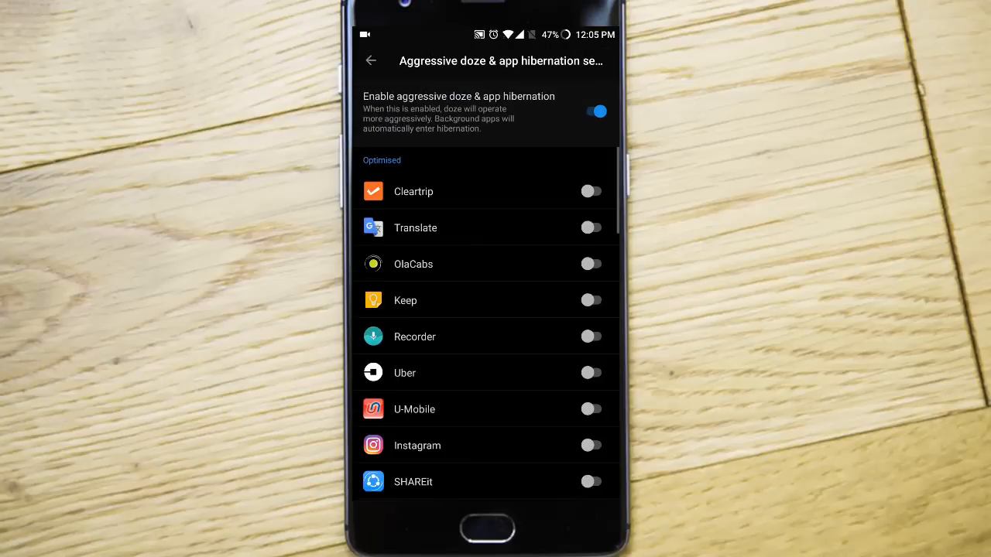
click(371, 61)
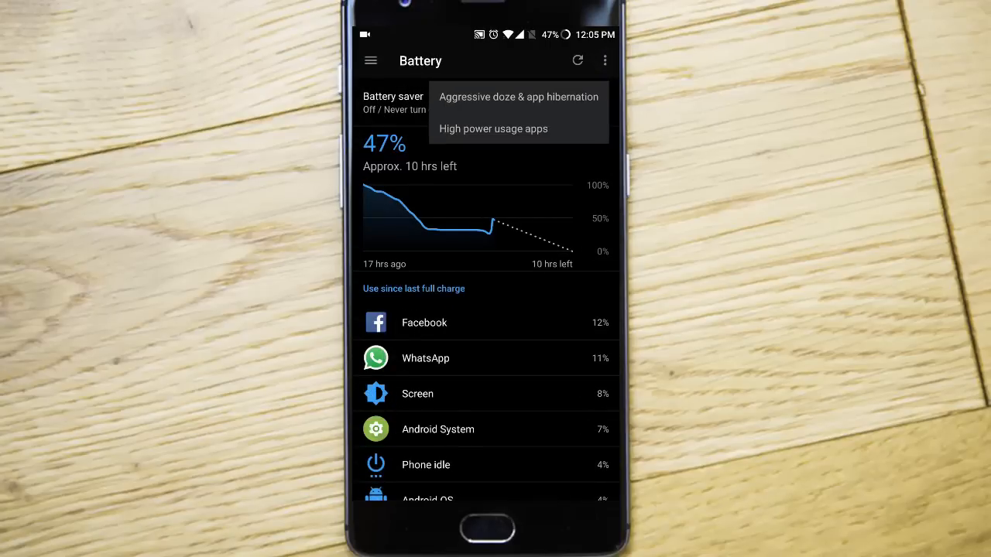
click(492, 128)
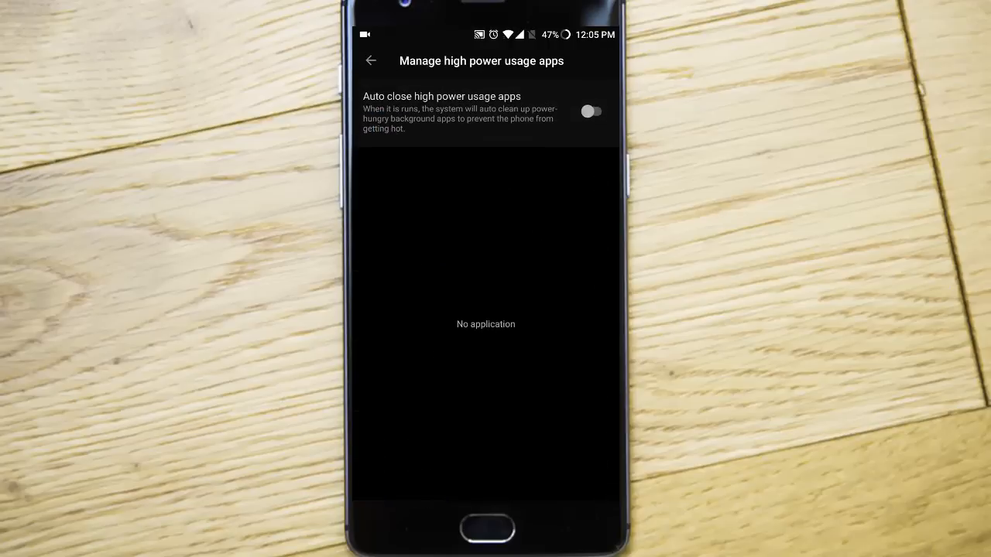
click(591, 111)
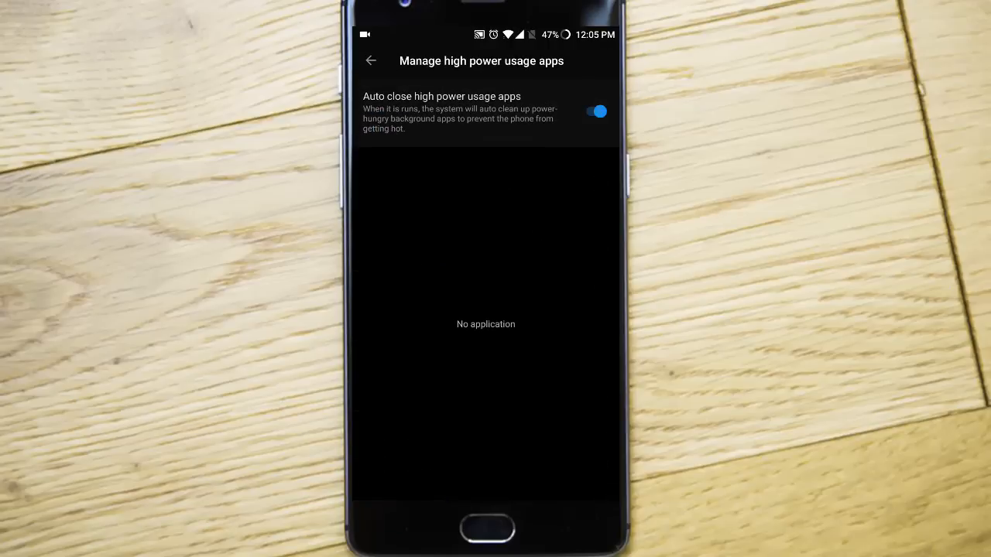
Step: Return to Settings and look through Security & fingerprint options
click(371, 60)
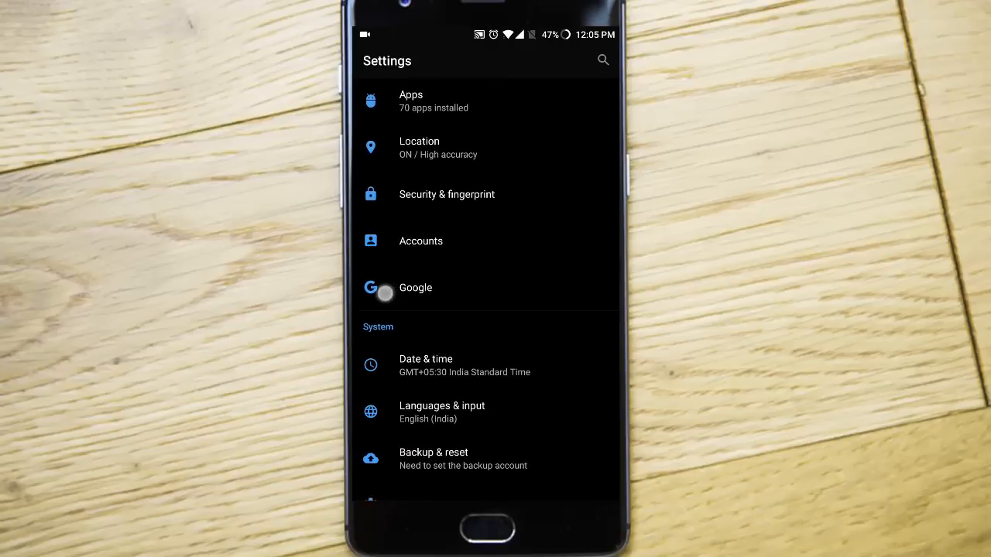
click(446, 194)
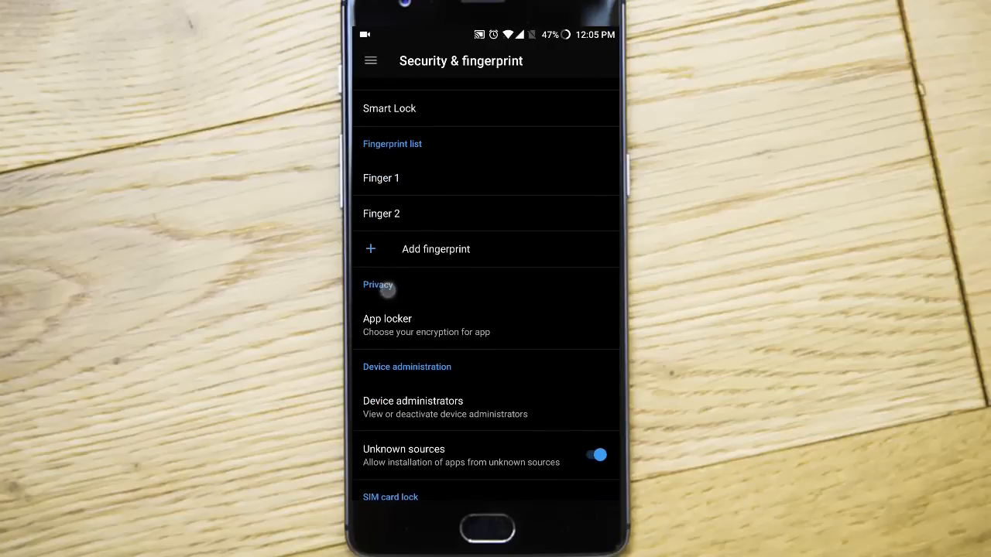
scroll(down, 3)
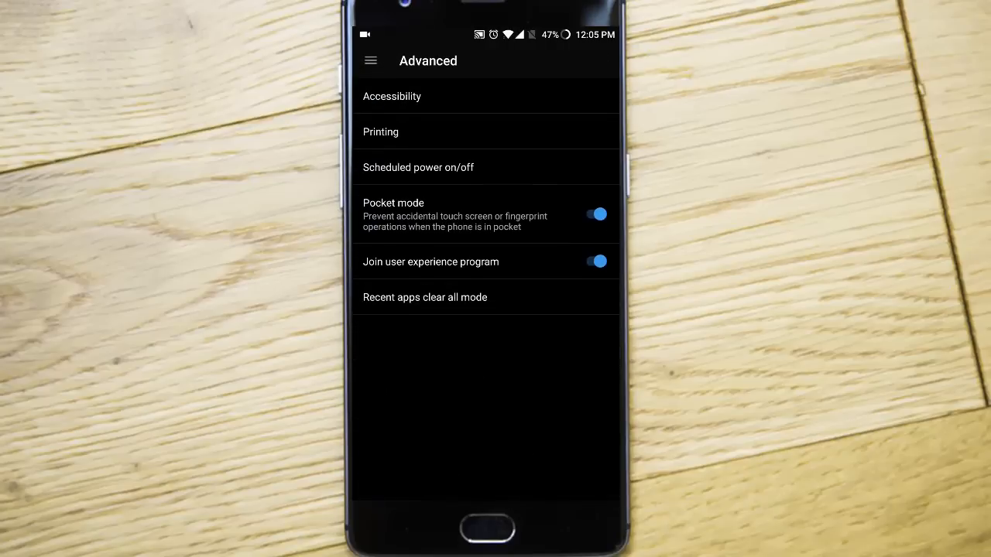
Step: View Accessibility and Scheduled power on/off, then enter the Recent apps clear all mode setting
click(392, 96)
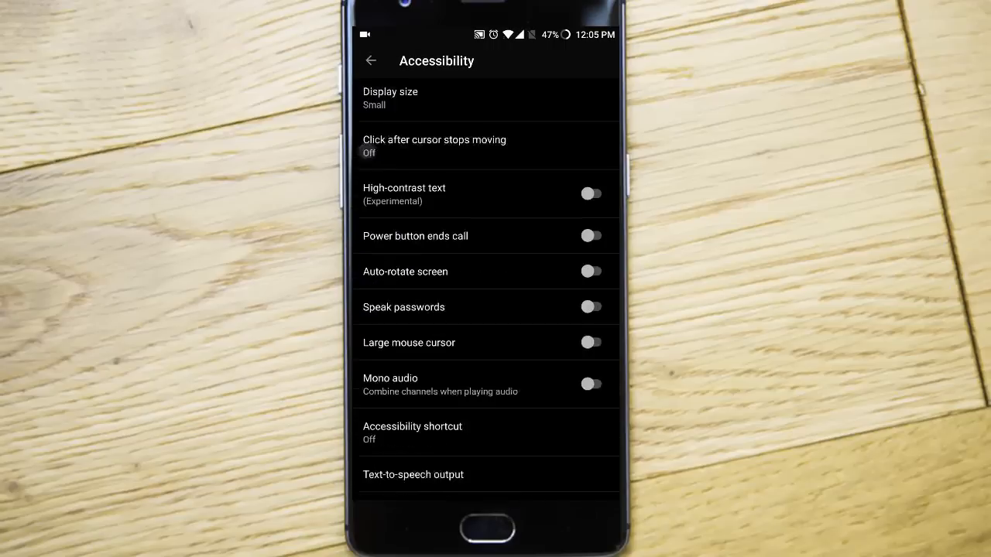
scroll(down, 3)
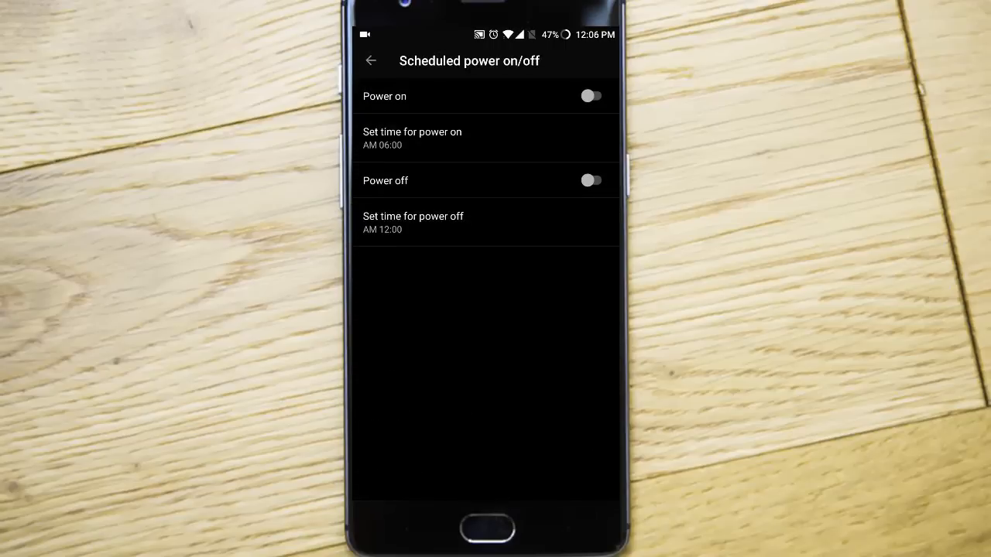
click(370, 60)
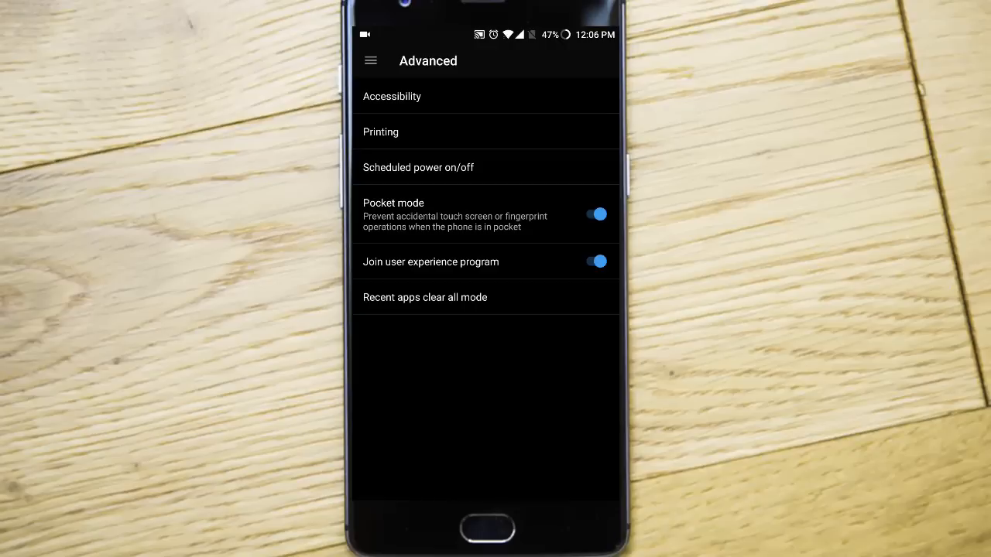
click(425, 297)
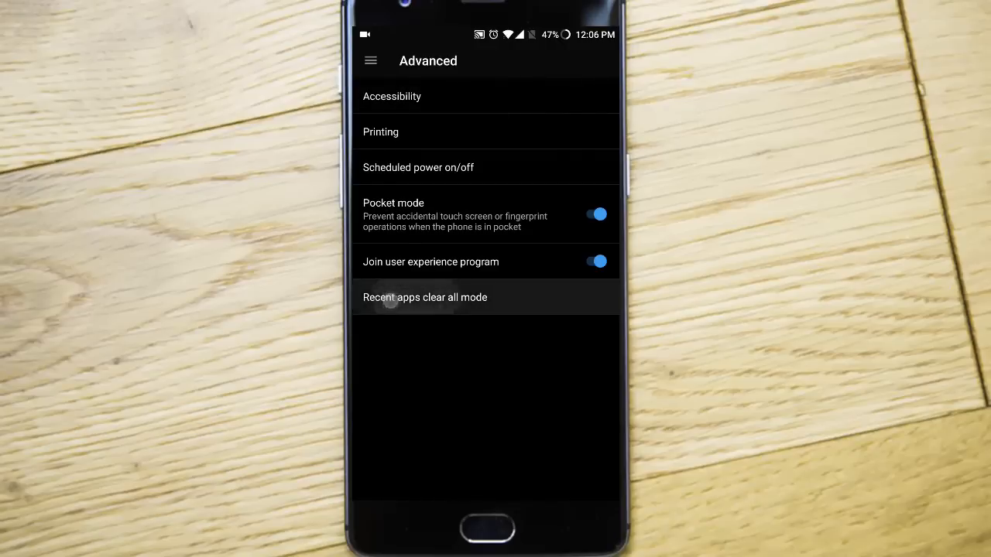
click(425, 297)
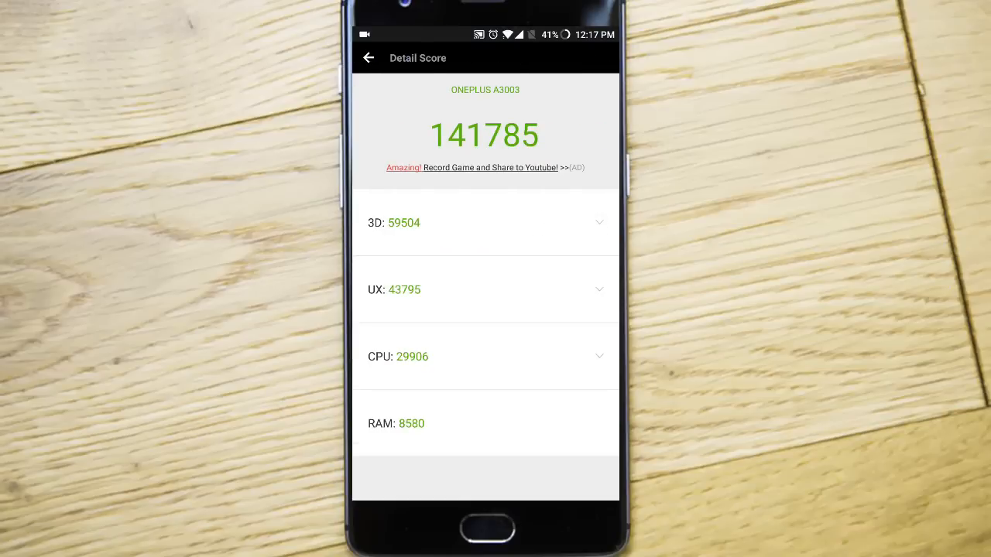
Step: Show the AnTuTu Detail Score of 141785 with its 3D, UX, CPU and RAM breakdown
click(485, 290)
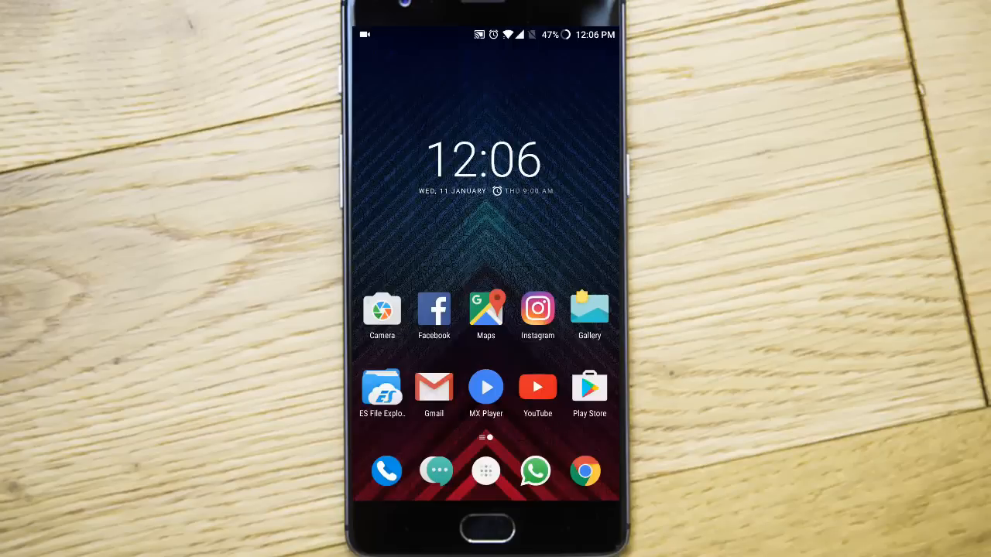
Step: Launch Play Store and start installing My Food Truck : Match-3 from New + Updated Games
click(589, 387)
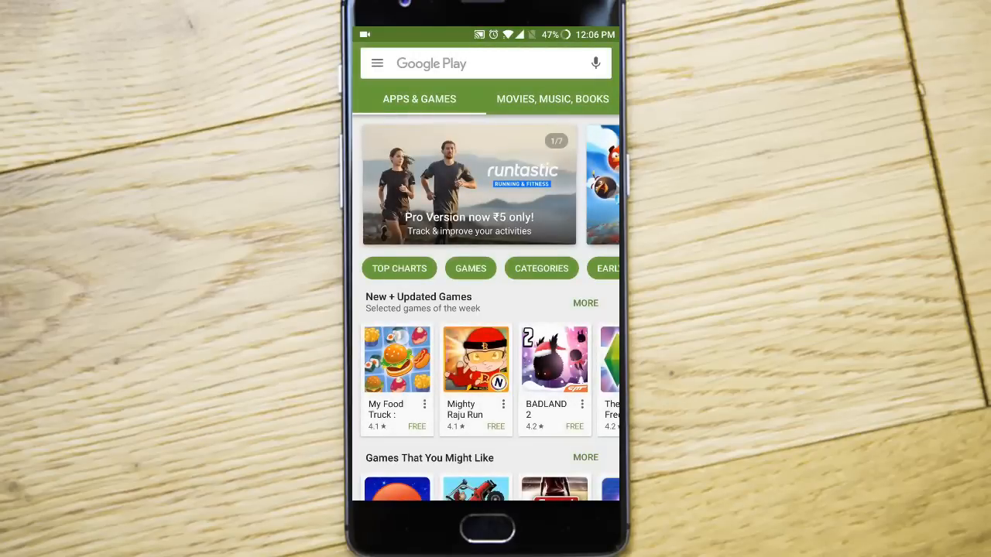
click(396, 359)
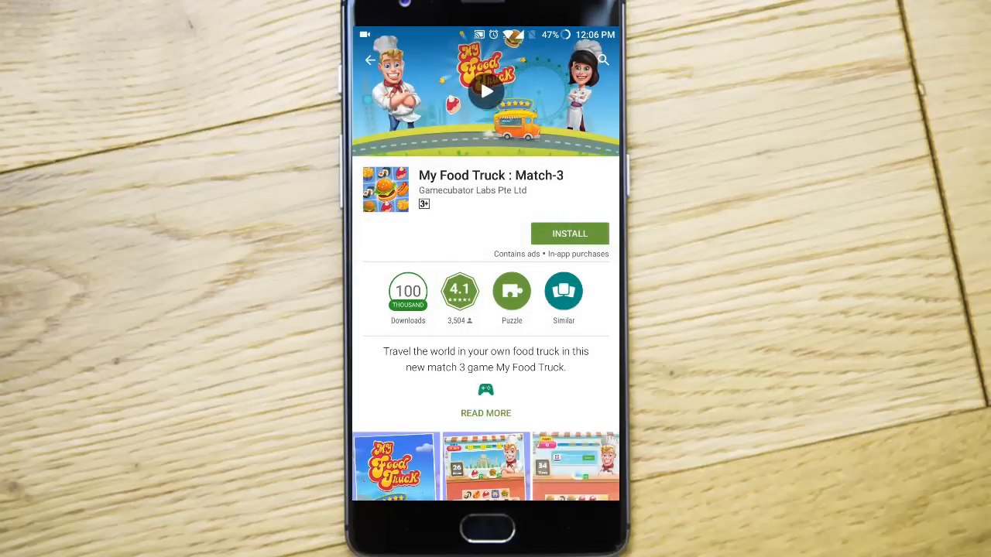
click(569, 233)
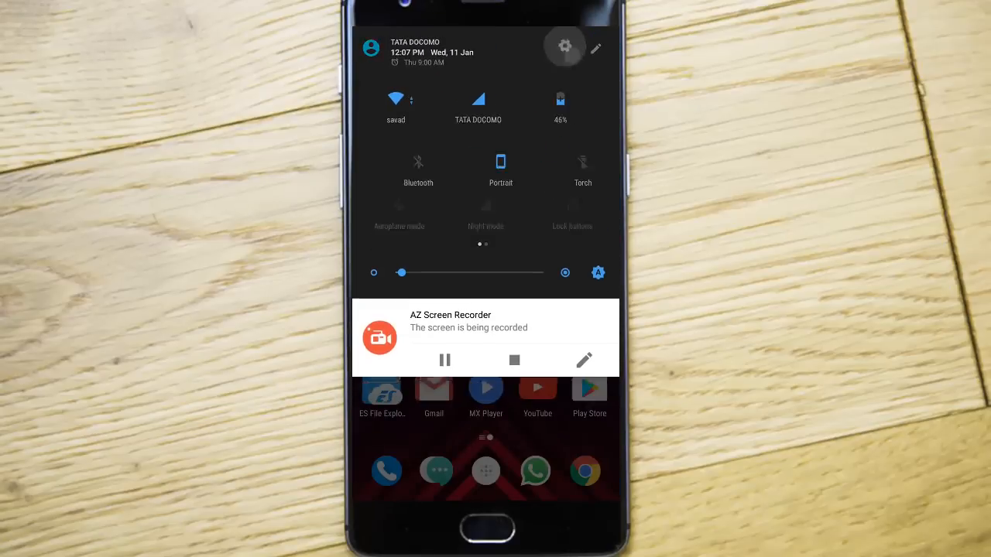
Step: Reach the main Settings list with Wi-Fi, Bluetooth and SIM & network via the shade's gear icon
click(564, 47)
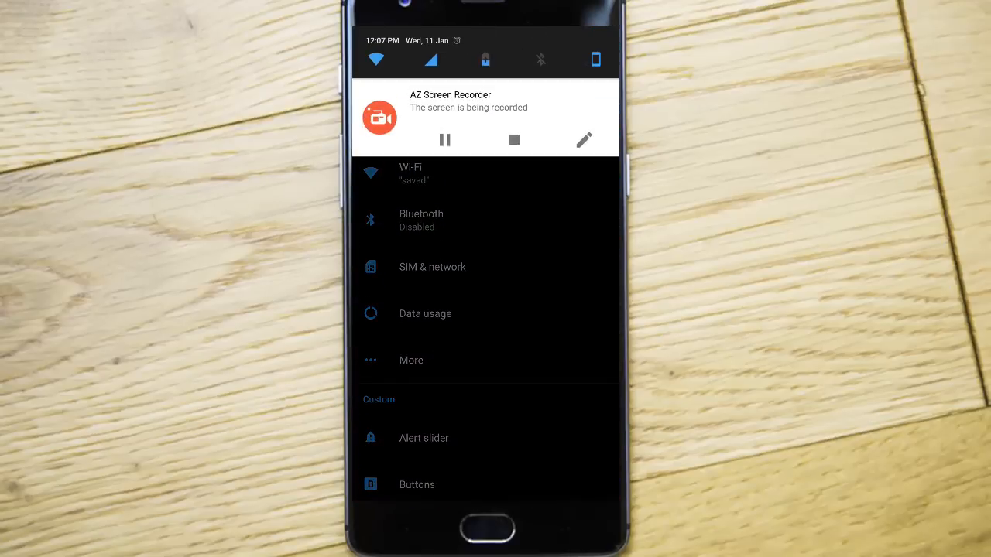